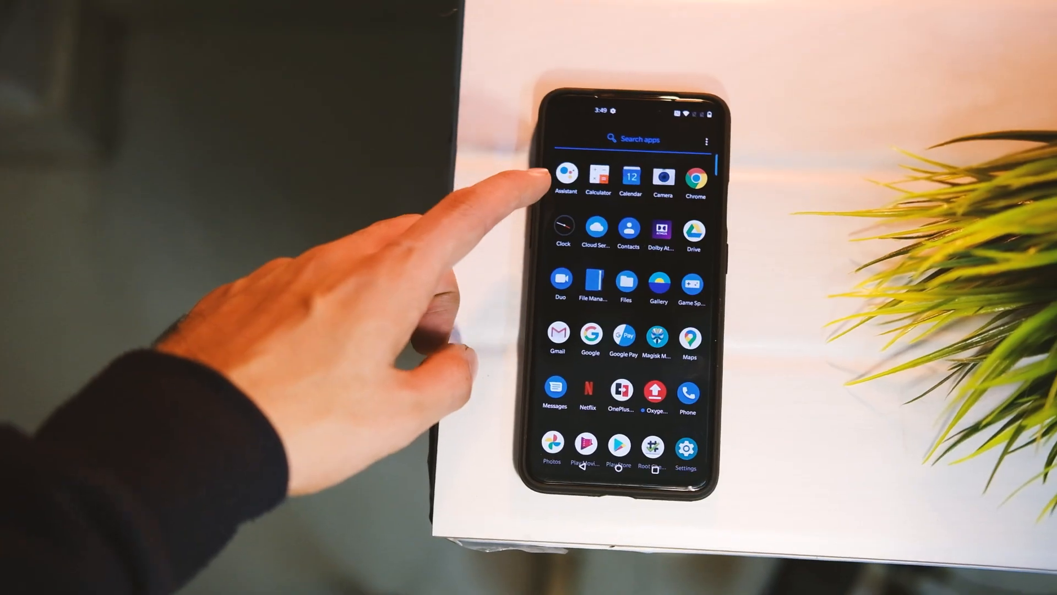
Step: Expand the warranty FAQ and highlight the sentence saying rooting or unlocking does not void it
{"action": "scroll", "scroll_direction": "down", "scroll_amount": 3}
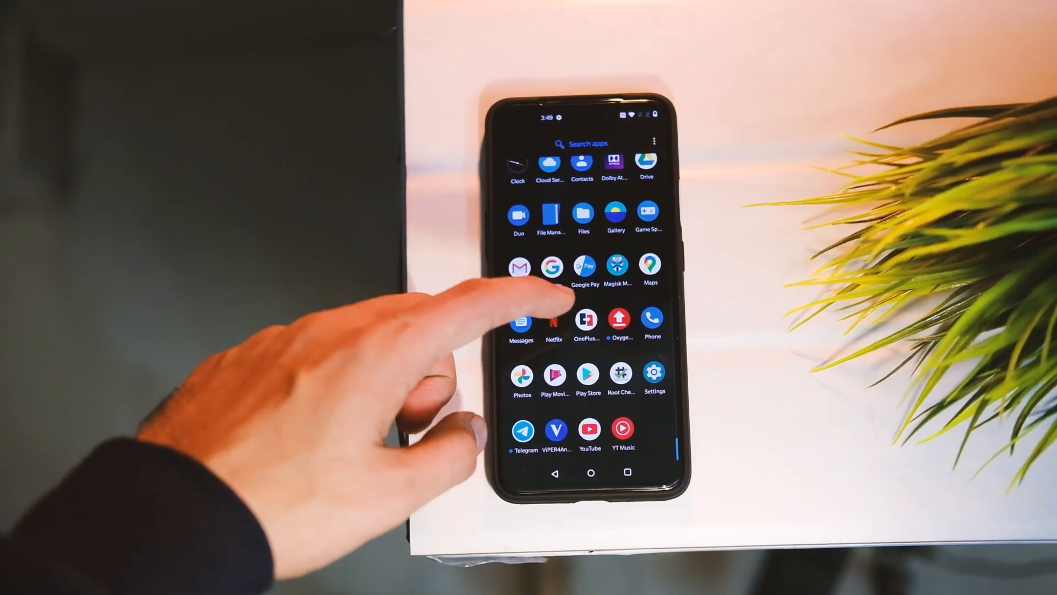
{"action": "left_click", "coordinate": [621, 374]}
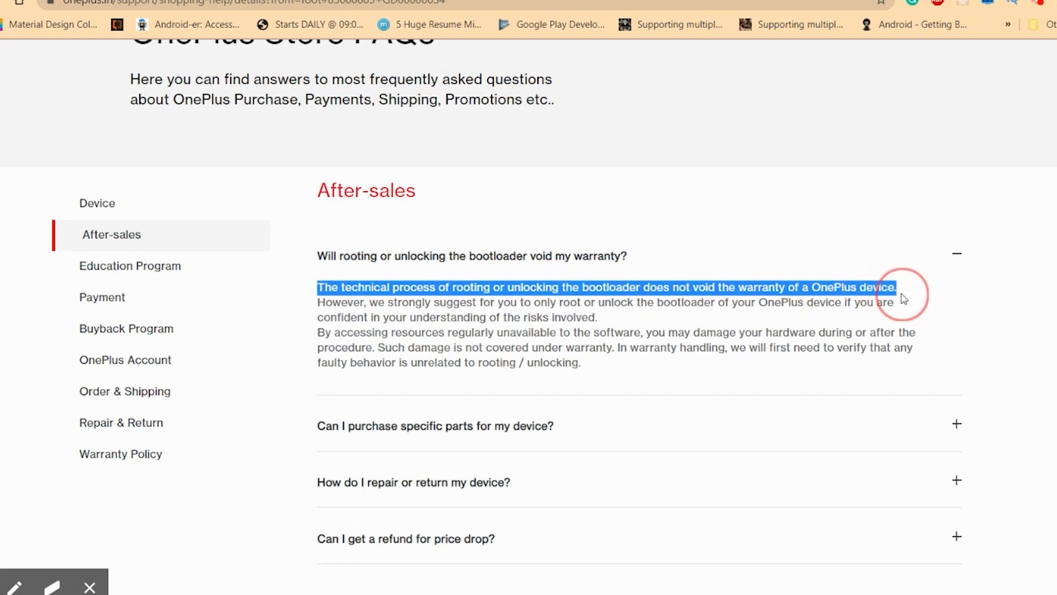
{"action": "mouse_move", "coordinate": [889, 320]}
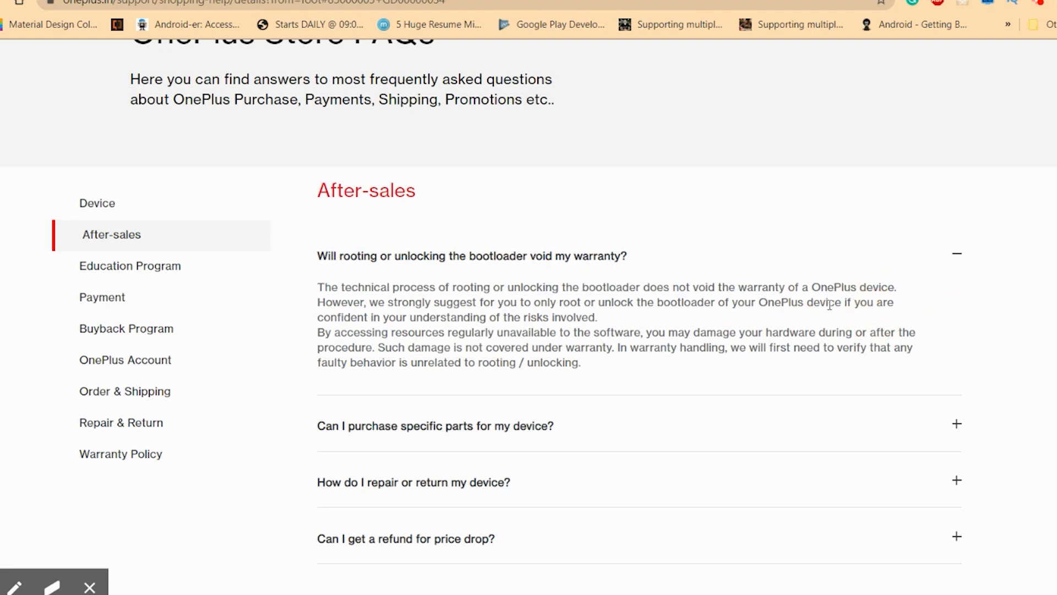
{"action": "left_click_drag", "start_coordinate": [583, 302], "coordinate": [833, 302]}
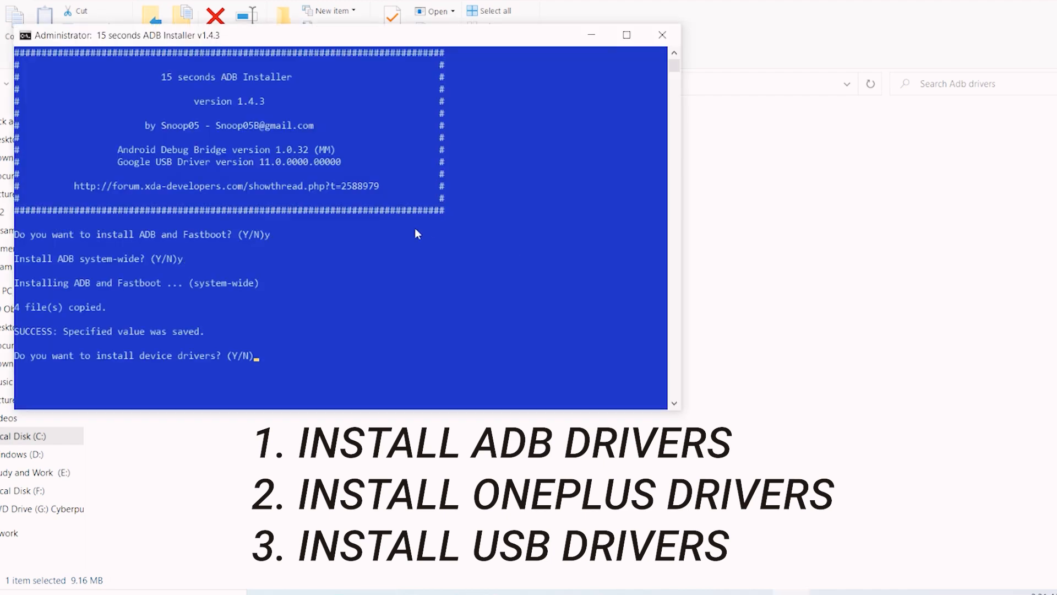
Step: Answer Y to the ADB Installer, finish the driver wizard and launch OnePlus_USB_Drivers_Setup (2).exe
{"action": "type", "text": "y"}
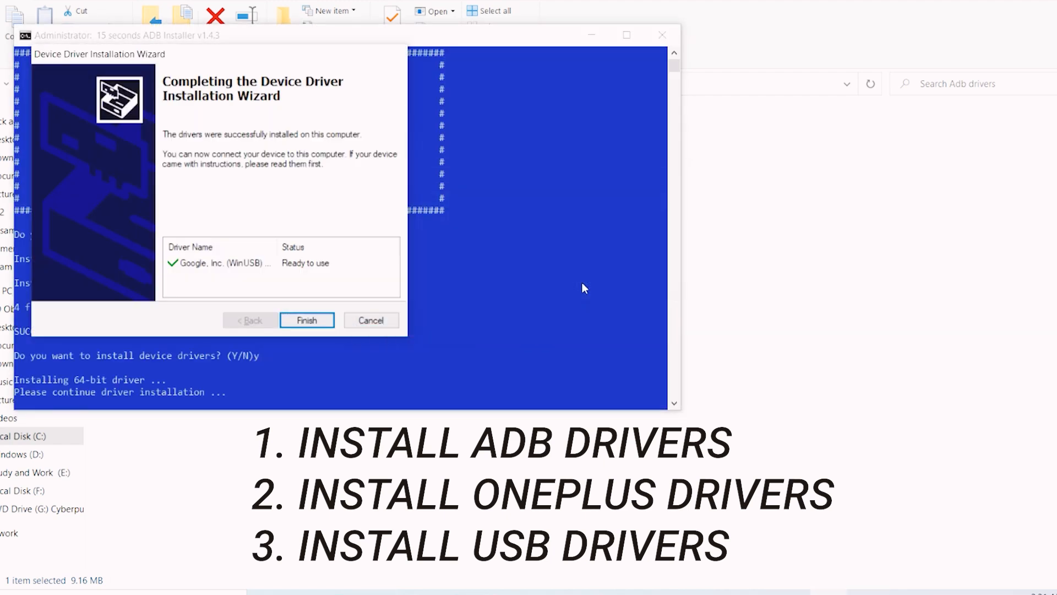
{"action": "left_click", "coordinate": [308, 319]}
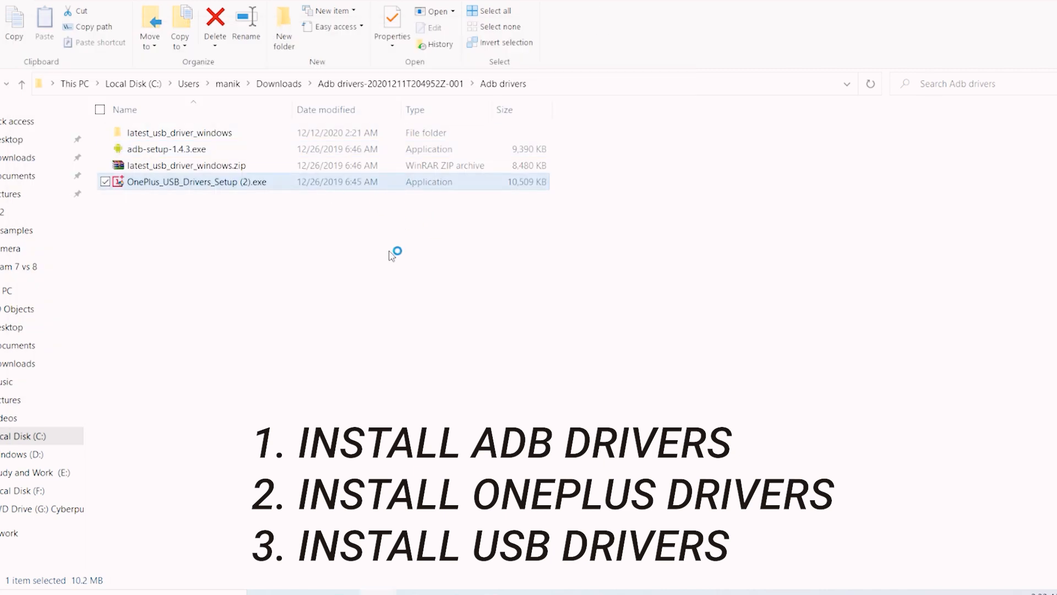
{"action": "double_click", "coordinate": [197, 182]}
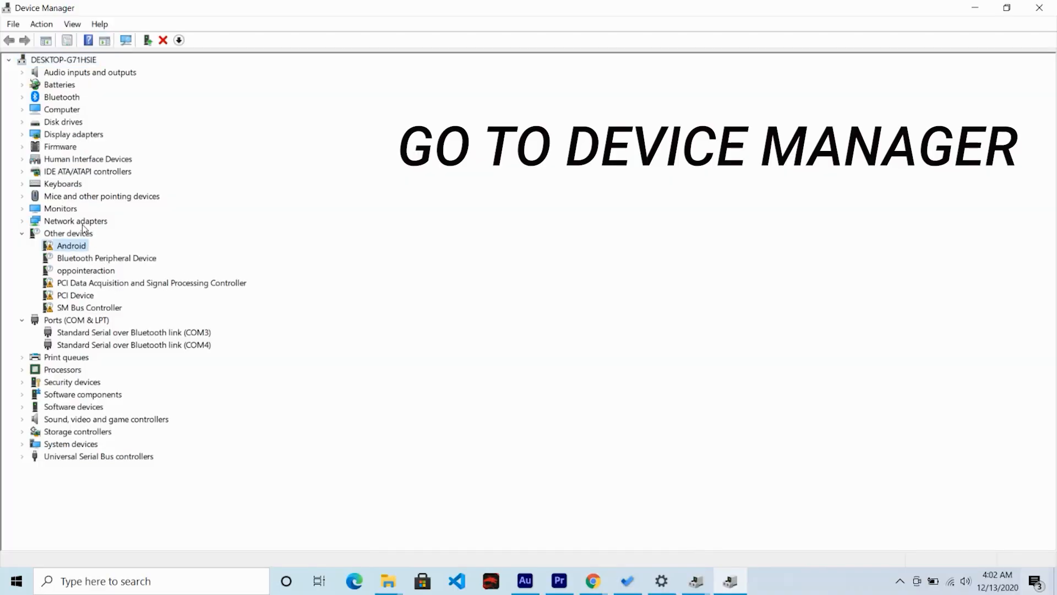
Step: Update the unknown Android device's driver by picking ADB Interface from the local list
{"action": "right_click", "coordinate": [71, 245]}
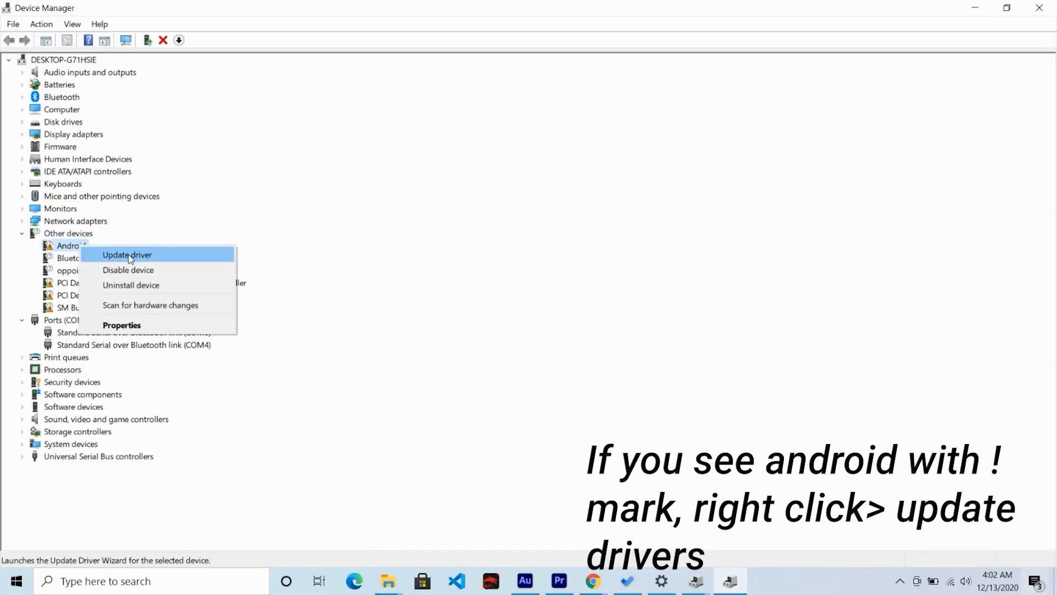
{"action": "left_click", "coordinate": [127, 254]}
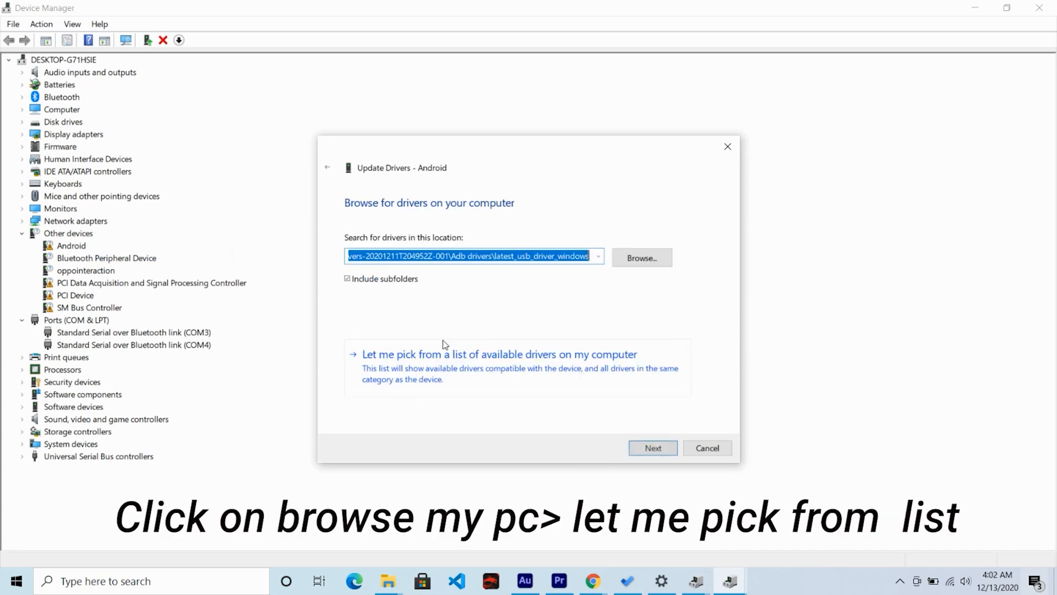
{"action": "left_click", "coordinate": [499, 353]}
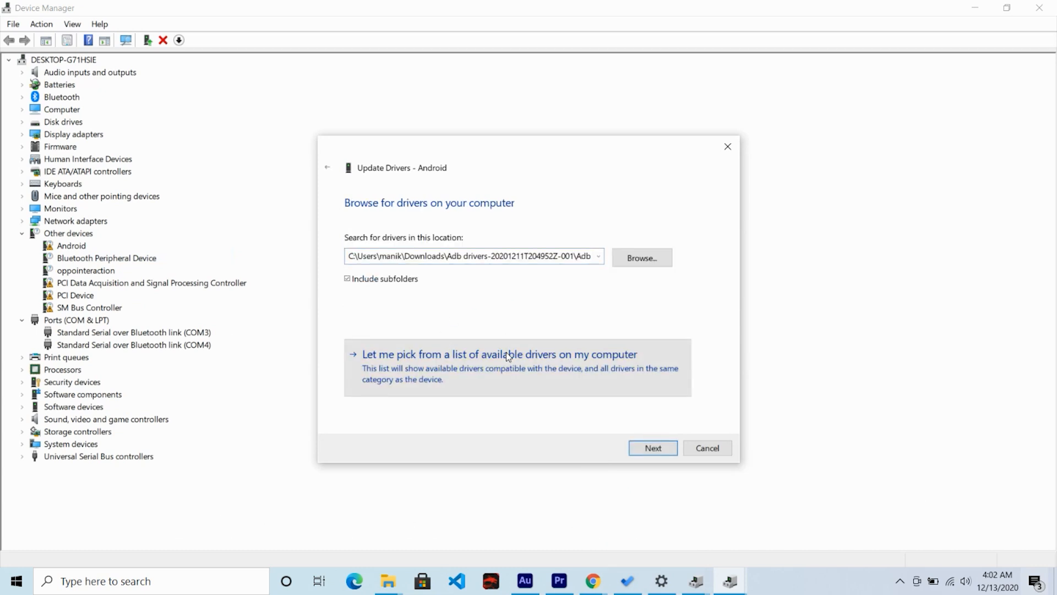
{"action": "left_click", "coordinate": [498, 353]}
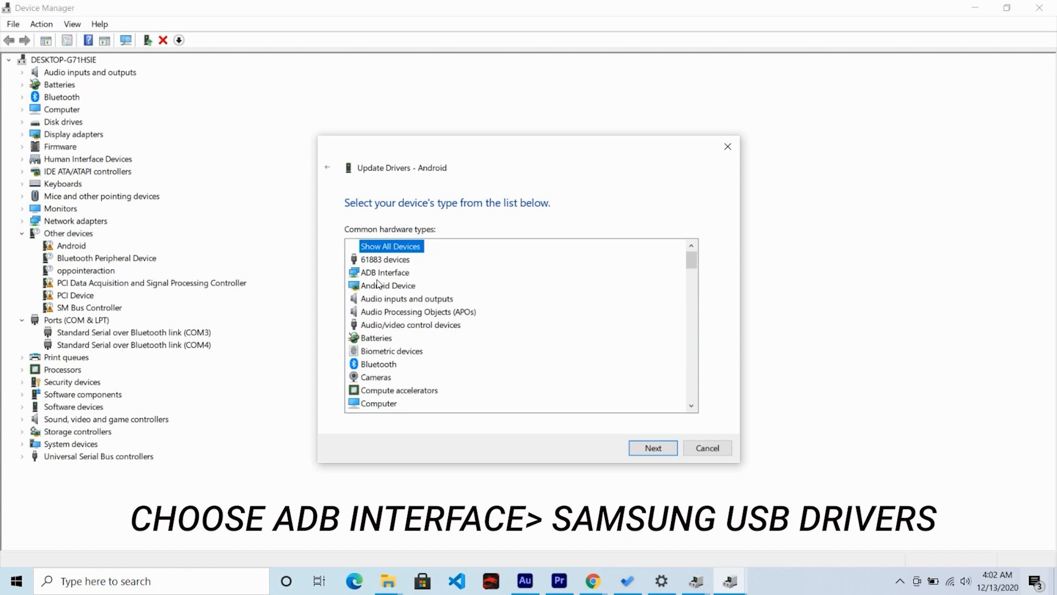
{"action": "left_click", "coordinate": [388, 272]}
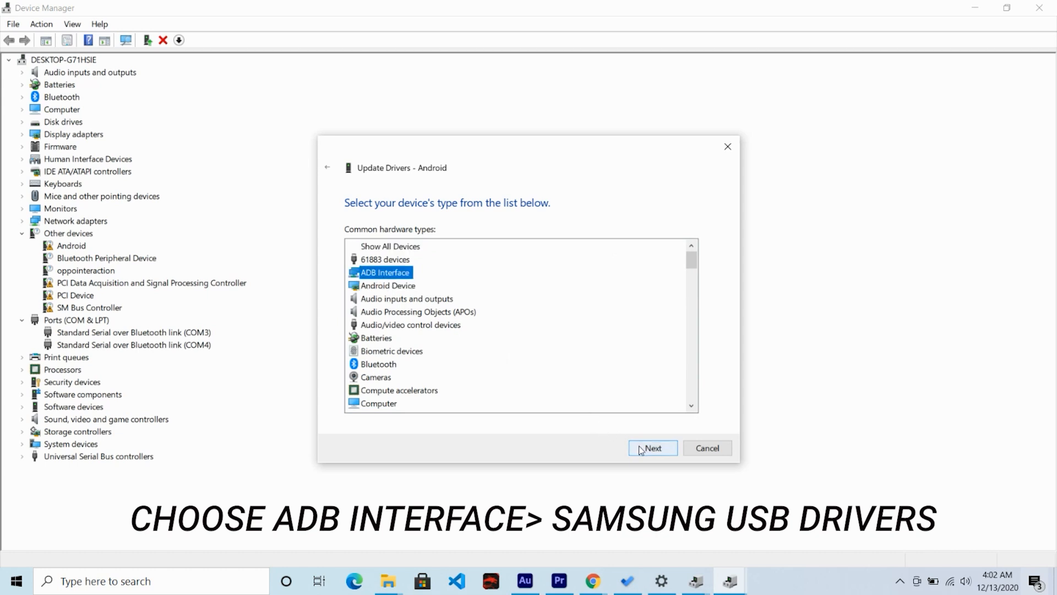
Step: Choose the SAMSUNG Android ADB Interface driver and confirm installing it despite the warning
{"action": "left_click", "coordinate": [651, 448]}
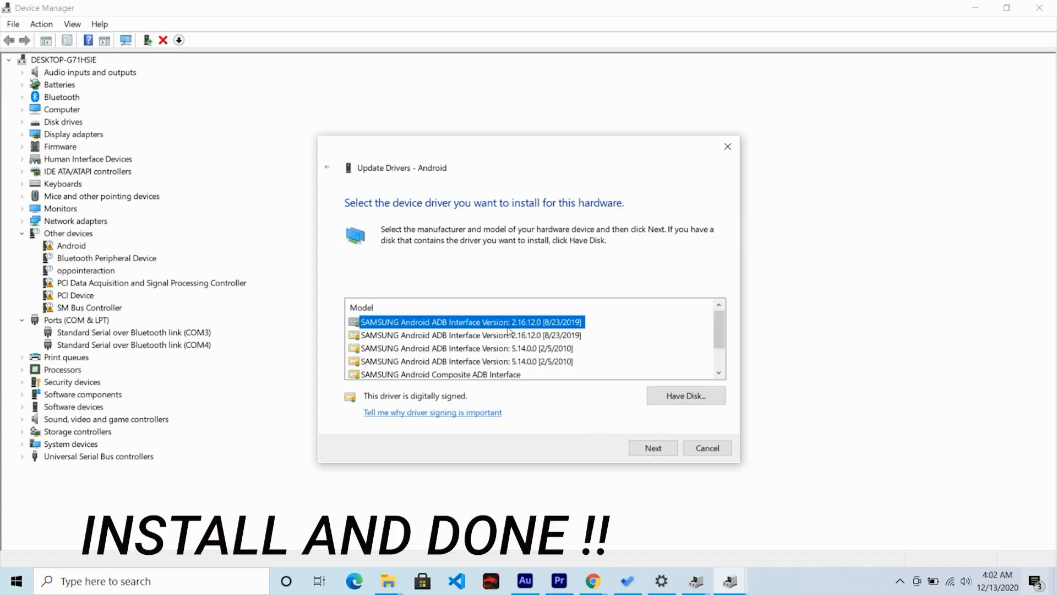
{"action": "mouse_move", "coordinate": [593, 435]}
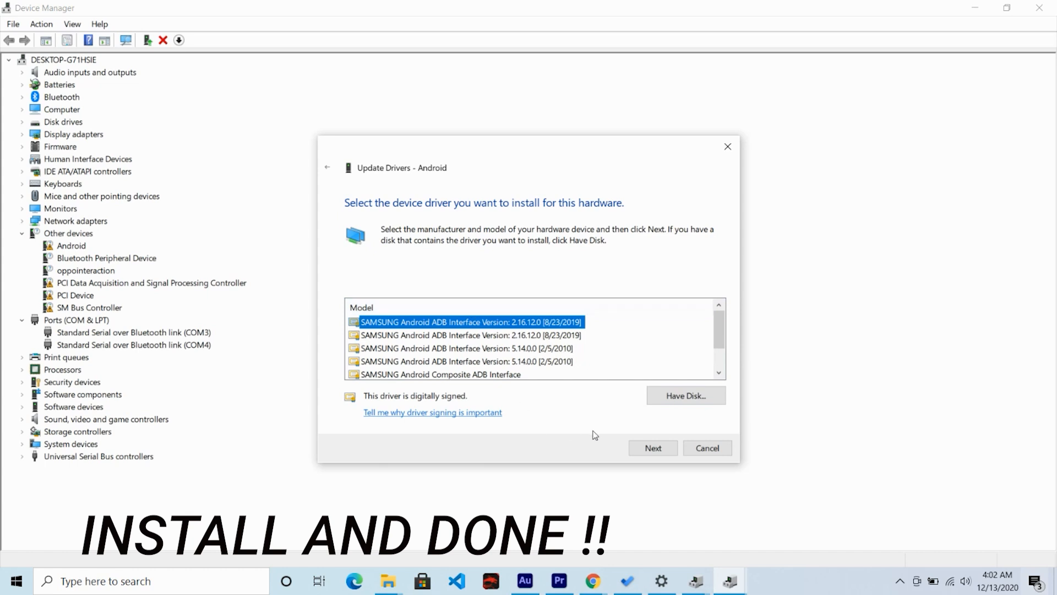
{"action": "left_click", "coordinate": [650, 448]}
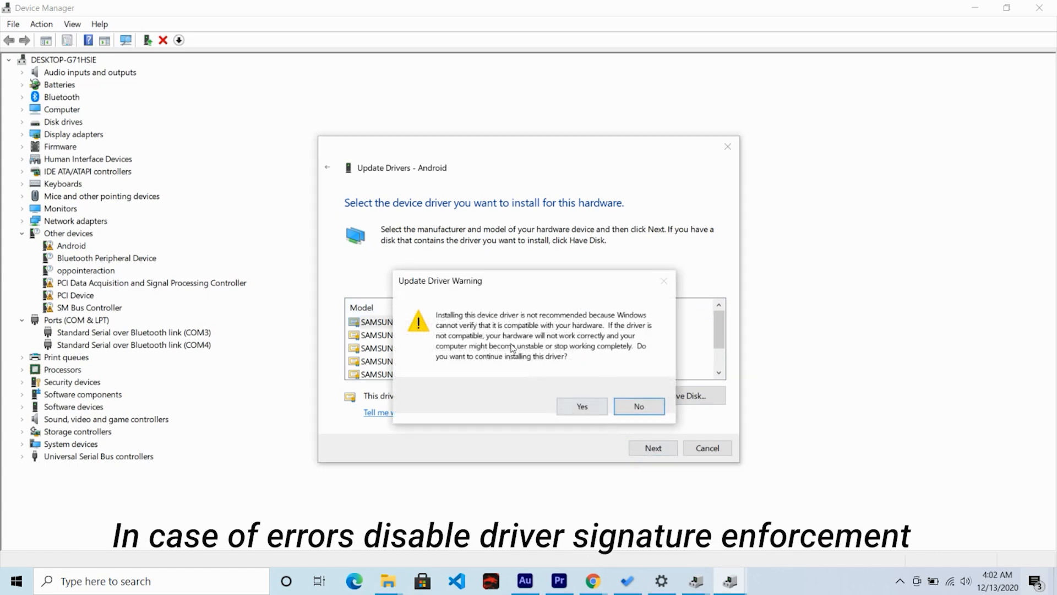
{"action": "left_click", "coordinate": [581, 407]}
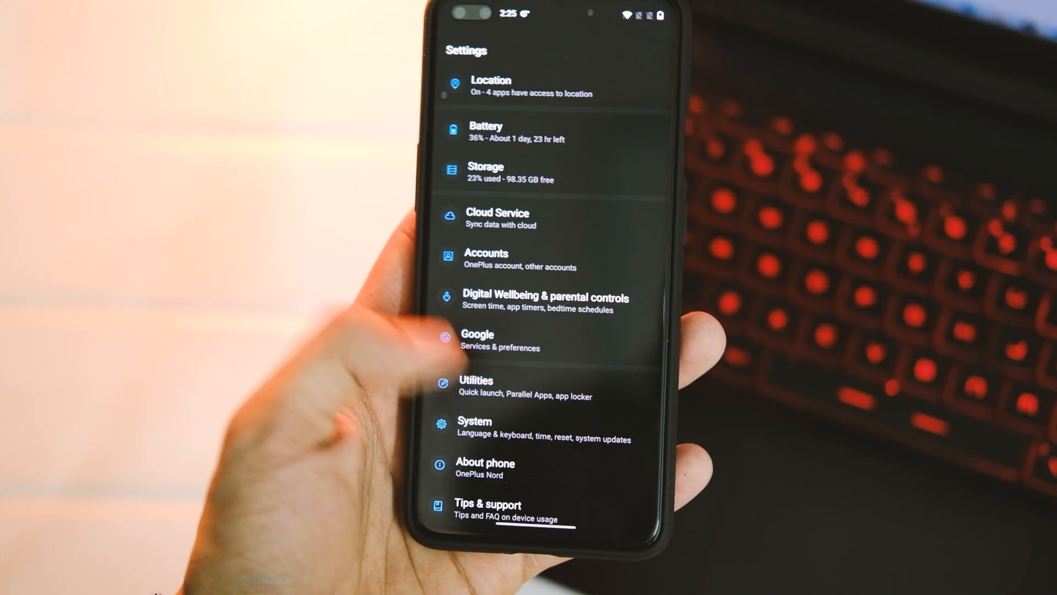
{"action": "left_click", "coordinate": [486, 463]}
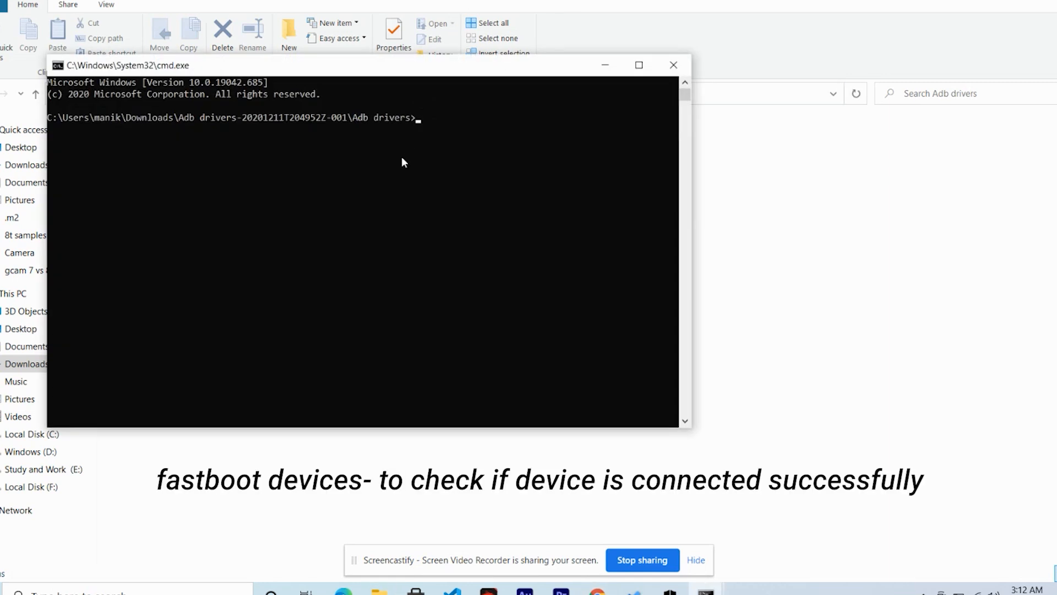
Step: Run 'fastboot devices' to list the phone as a connected fastboot device
{"action": "type", "text": "fastboot devices"}
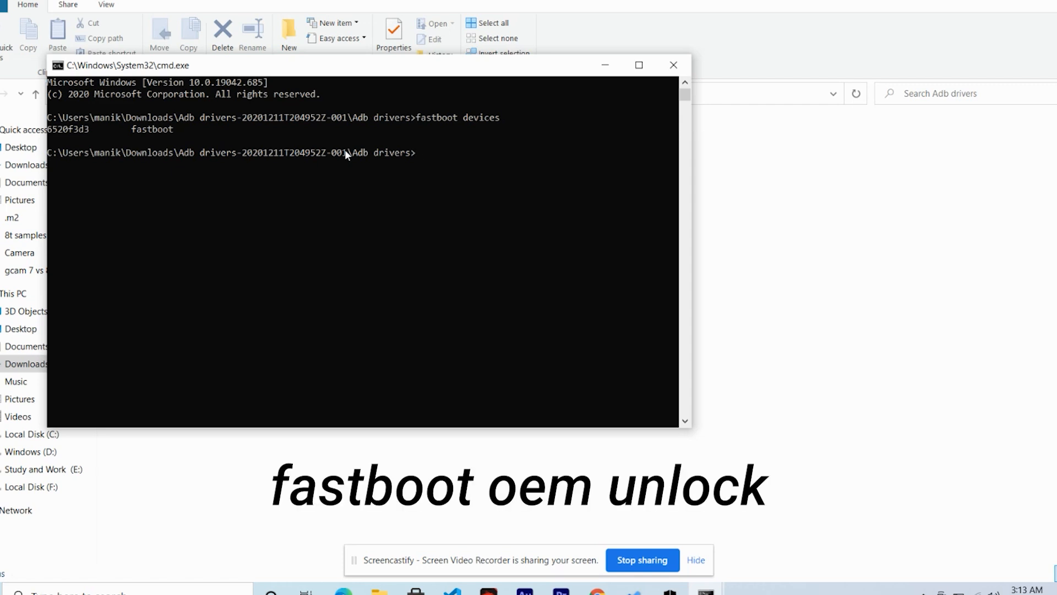
{"action": "type", "text": "fast"}
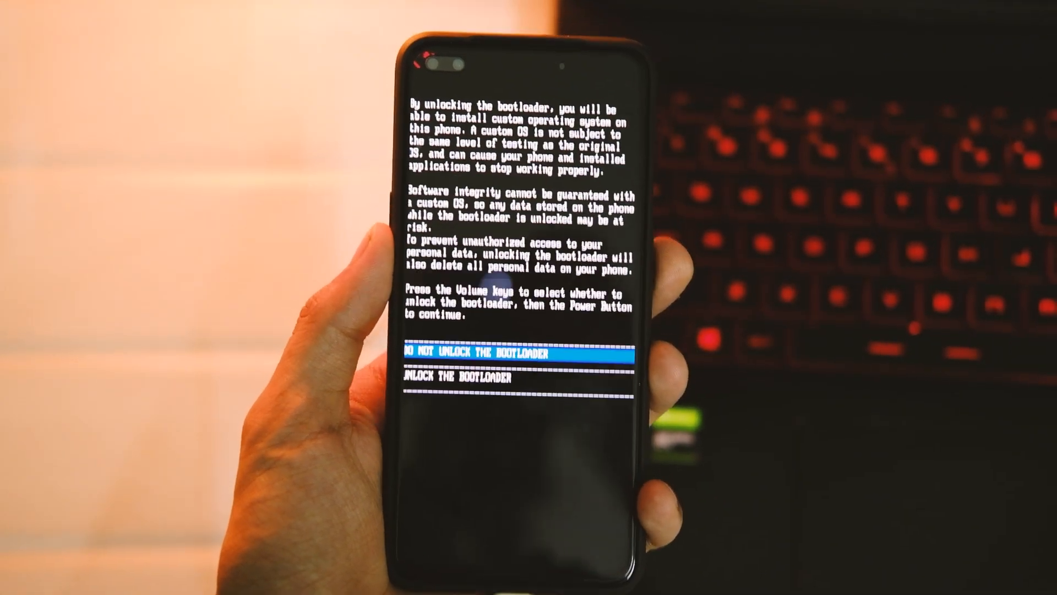
Step: Select UNLOCK THE BOOTLOADER with Volume Down, accepting the data-wipe warning
{"action": "key", "text": "volumedown"}
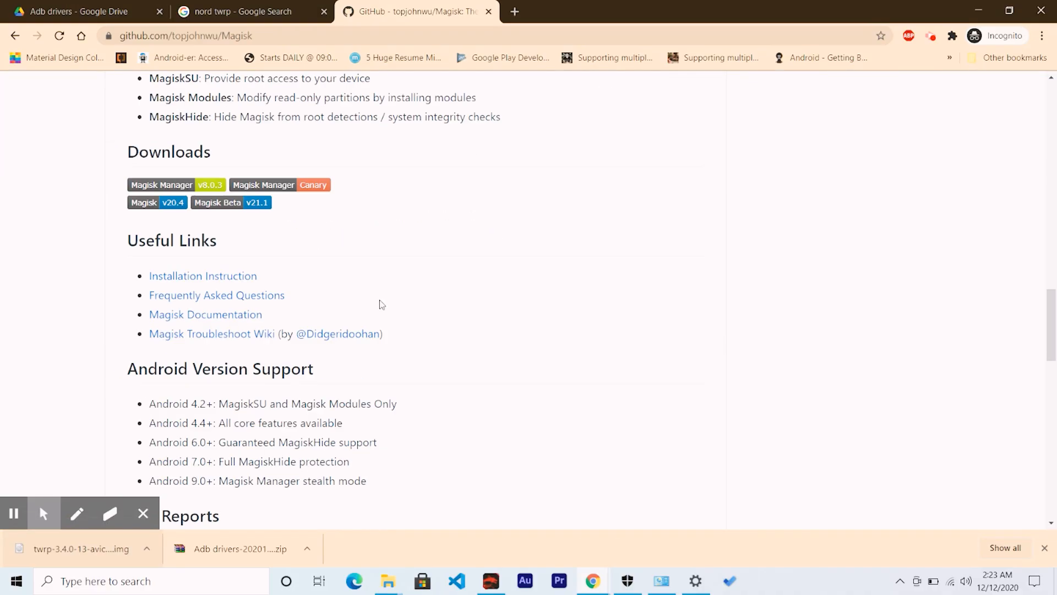
{"action": "mouse_move", "coordinate": [162, 185]}
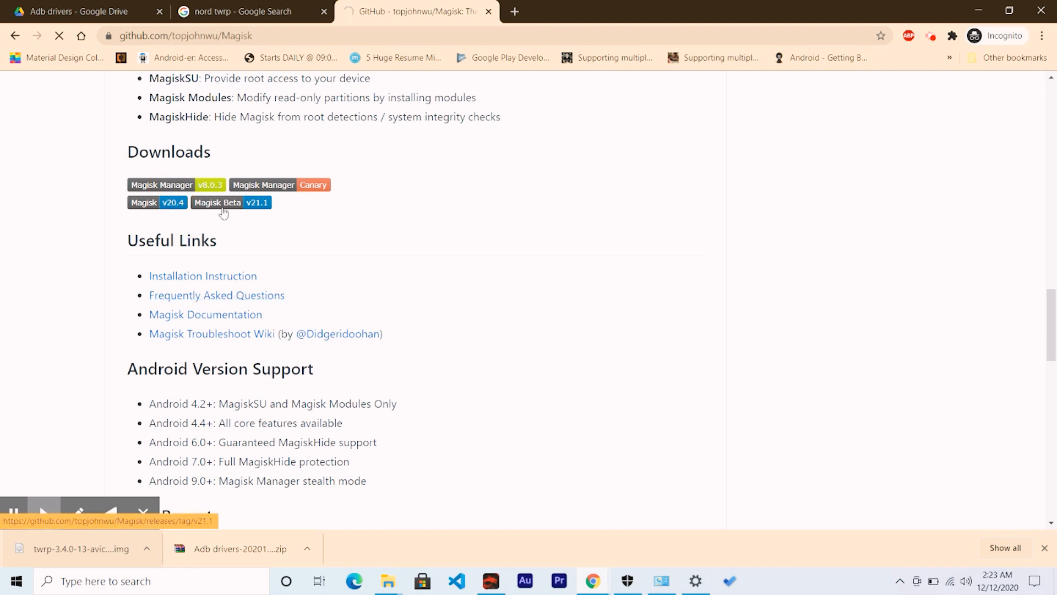
Step: Follow the Magisk Beta v21.1 badge to its release page on github.com/topjohnwu/Magisk
{"action": "left_click", "coordinate": [157, 203]}
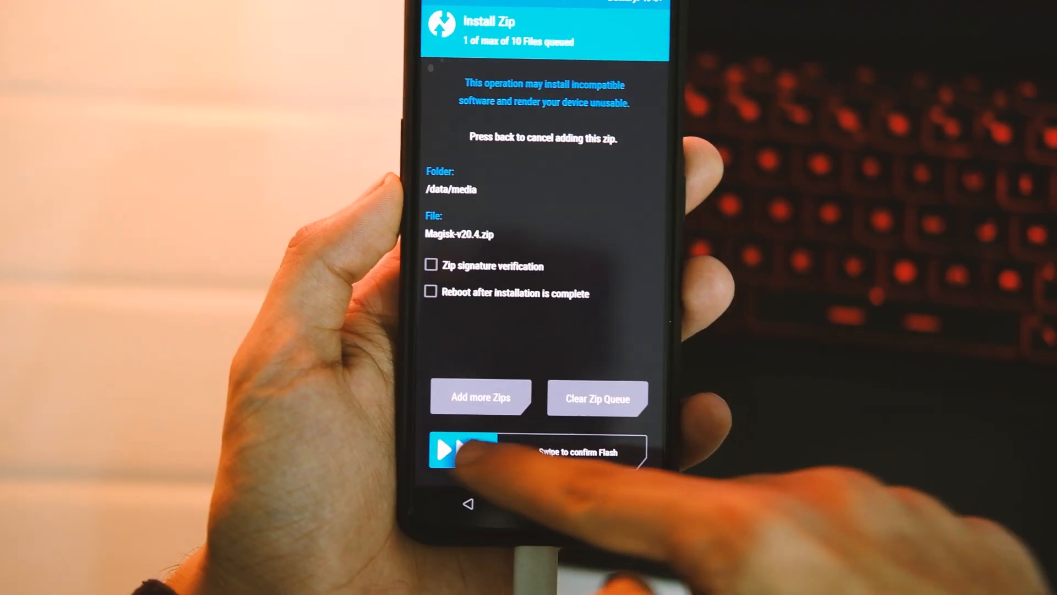
Step: Swipe the confirm slider to flash the queued Magisk-v20.4.zip
{"action": "left_click_drag", "start_coordinate": [464, 451], "coordinate": [647, 452]}
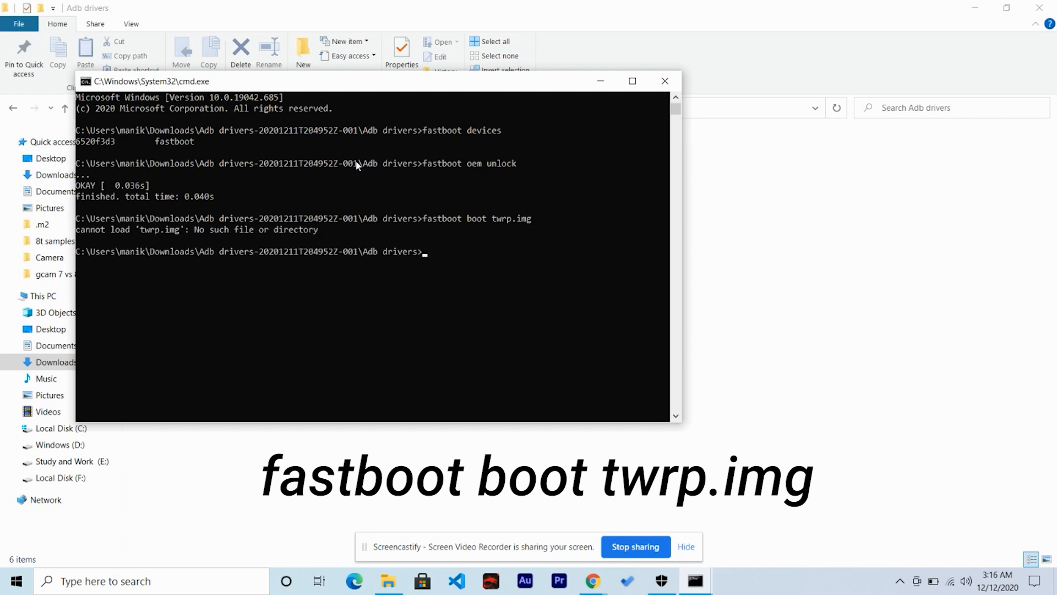
Step: Run 'fastboot boot twrp.img', which fails because twrp.img is not found
{"action": "type", "text": "fastboot boot twrp.img"}
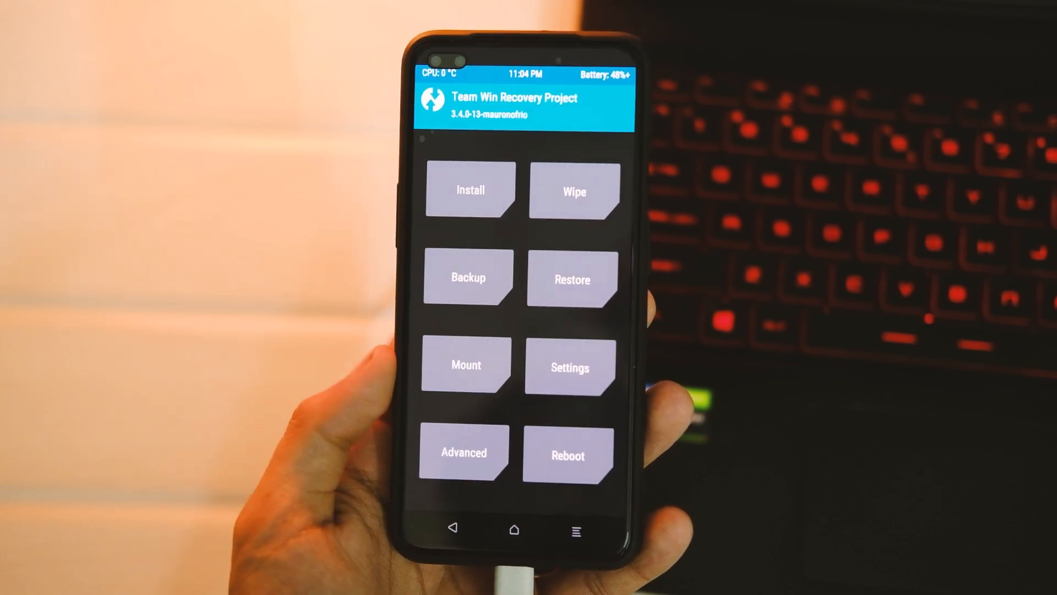
Step: Choose Magisk-v20.4.zip under Install and swipe to confirm flashing it
{"action": "left_click", "coordinate": [470, 190]}
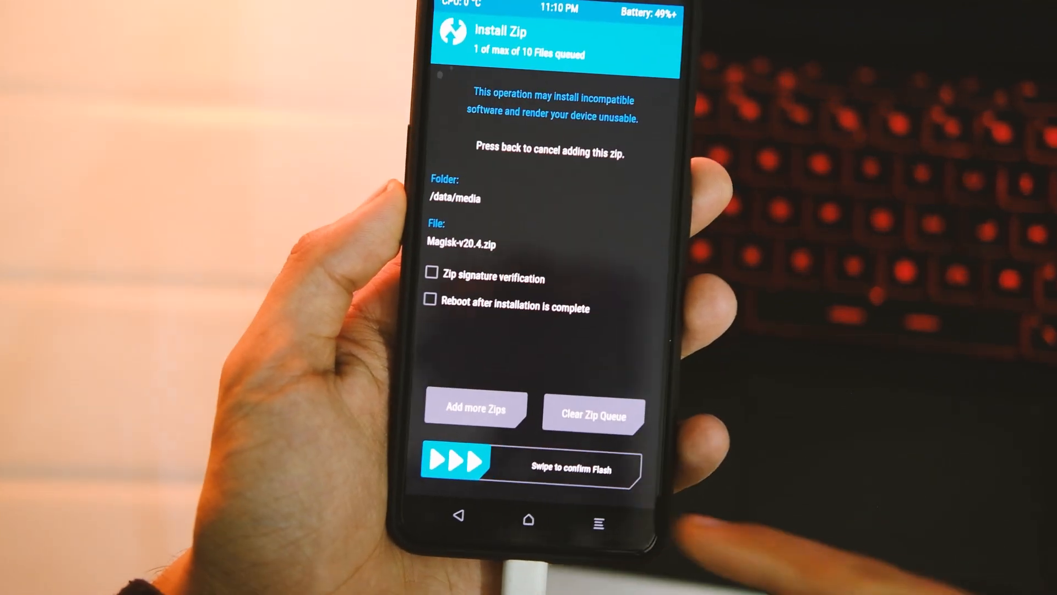
{"action": "left_click_drag", "start_coordinate": [458, 469], "coordinate": [607, 469]}
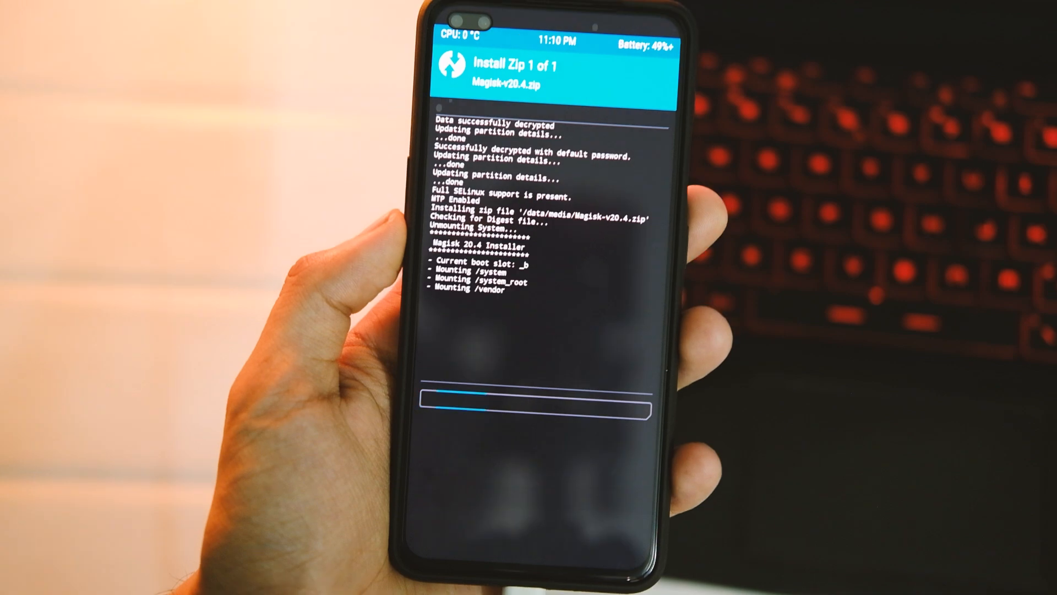